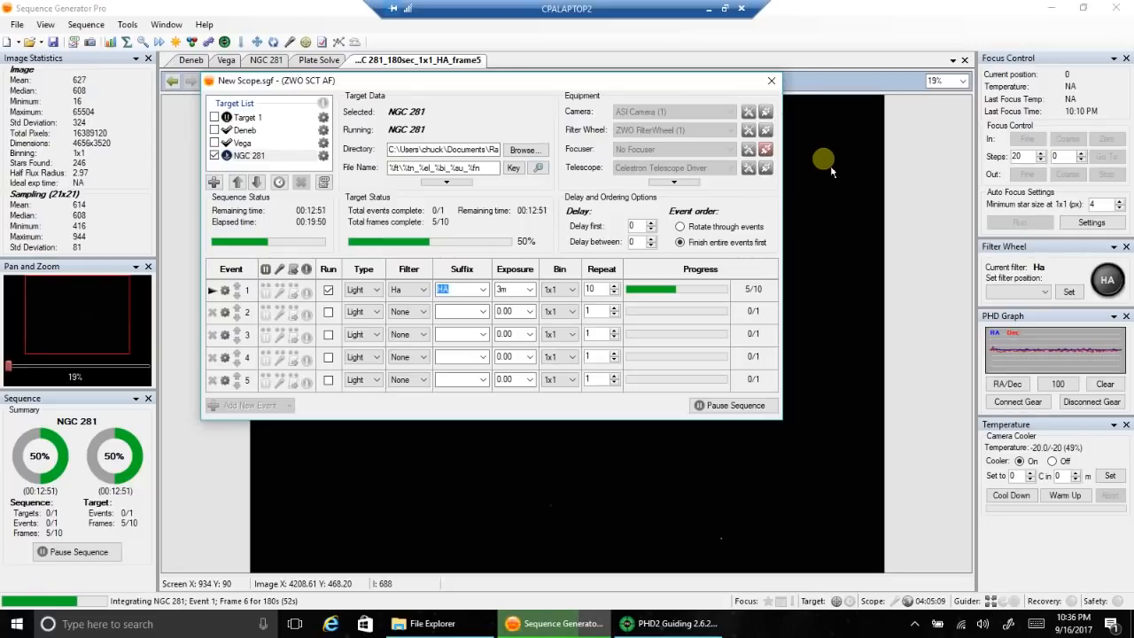
pyautogui.moveTo(576, 99)
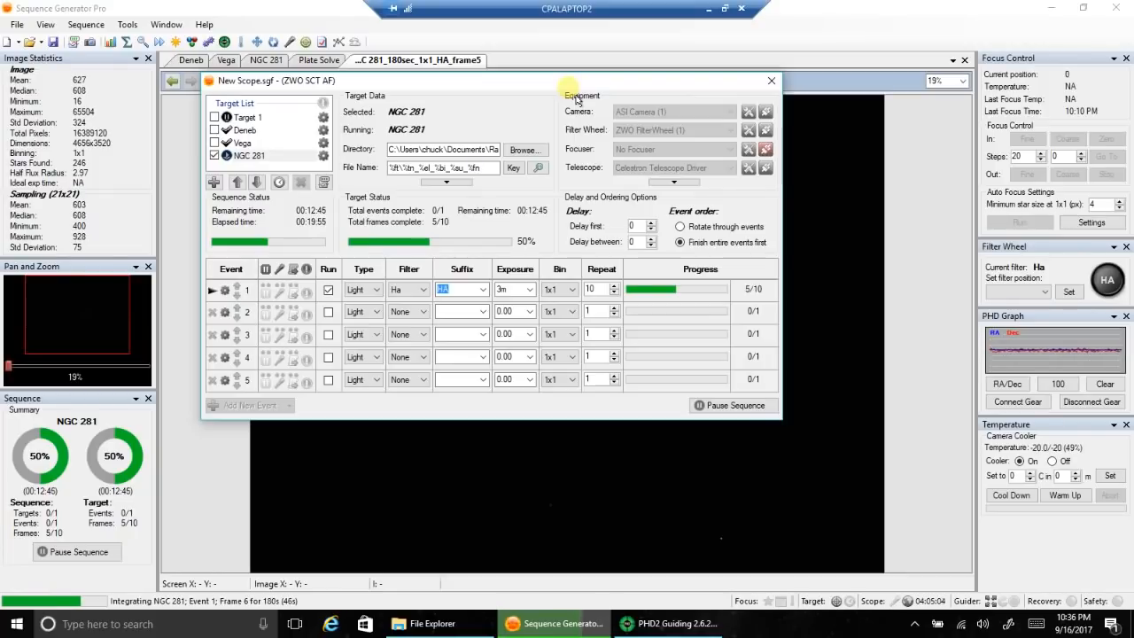
pyautogui.moveTo(770, 316)
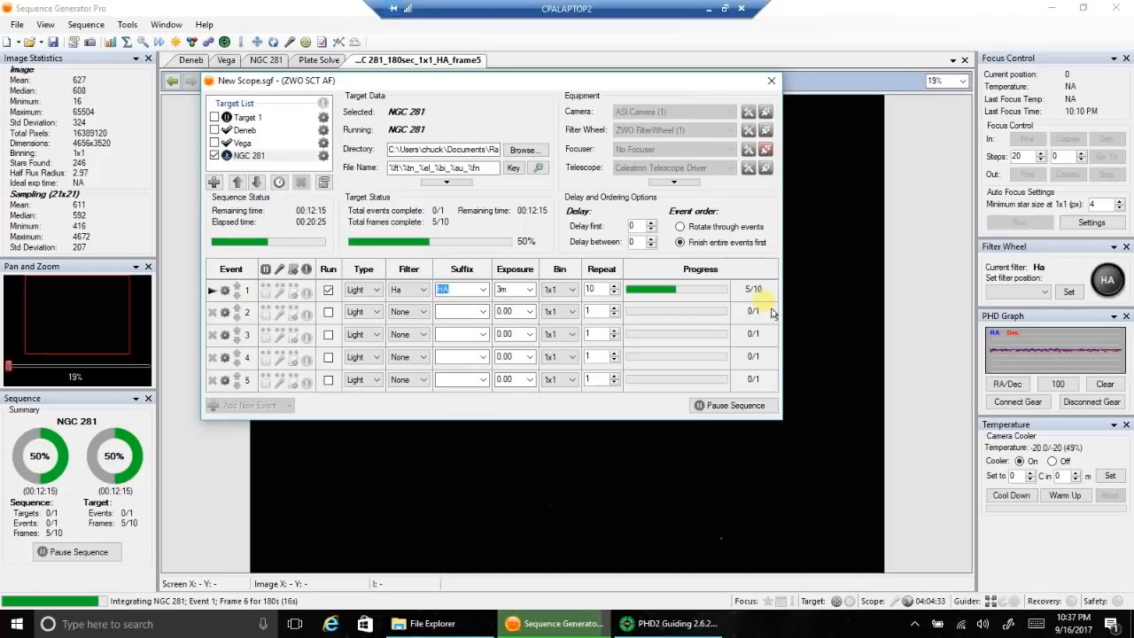
pyautogui.moveTo(771, 82)
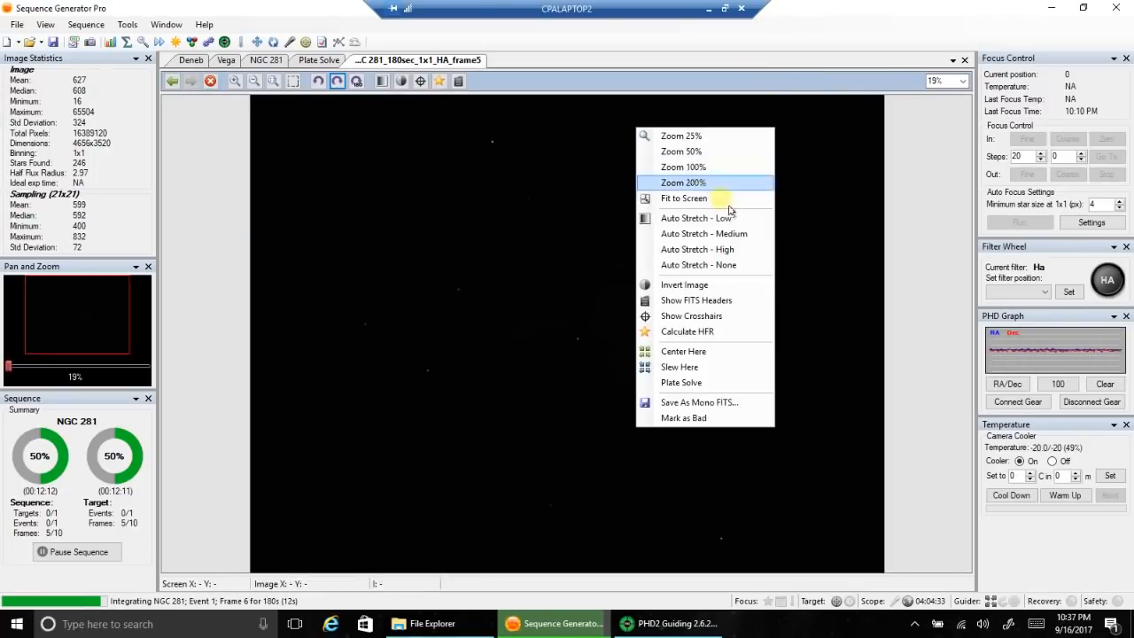
pyautogui.moveTo(705, 233)
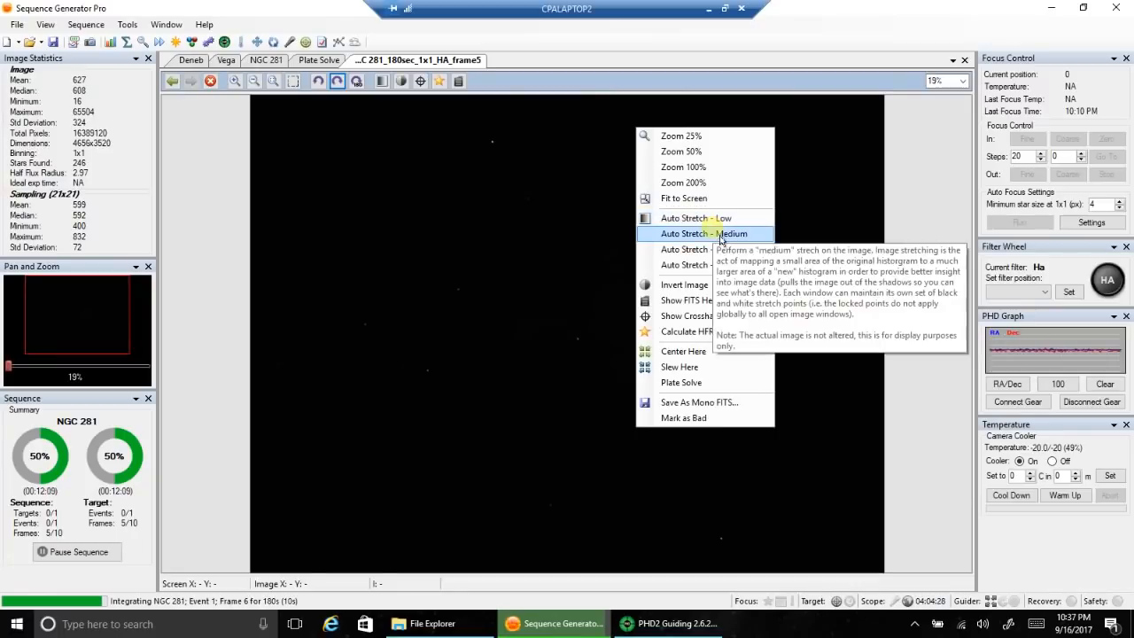
# Step: Apply Auto Stretch - Medium and view the newest NGC 281 Ha frame (6 of 10) stretched
pyautogui.click(696, 234)
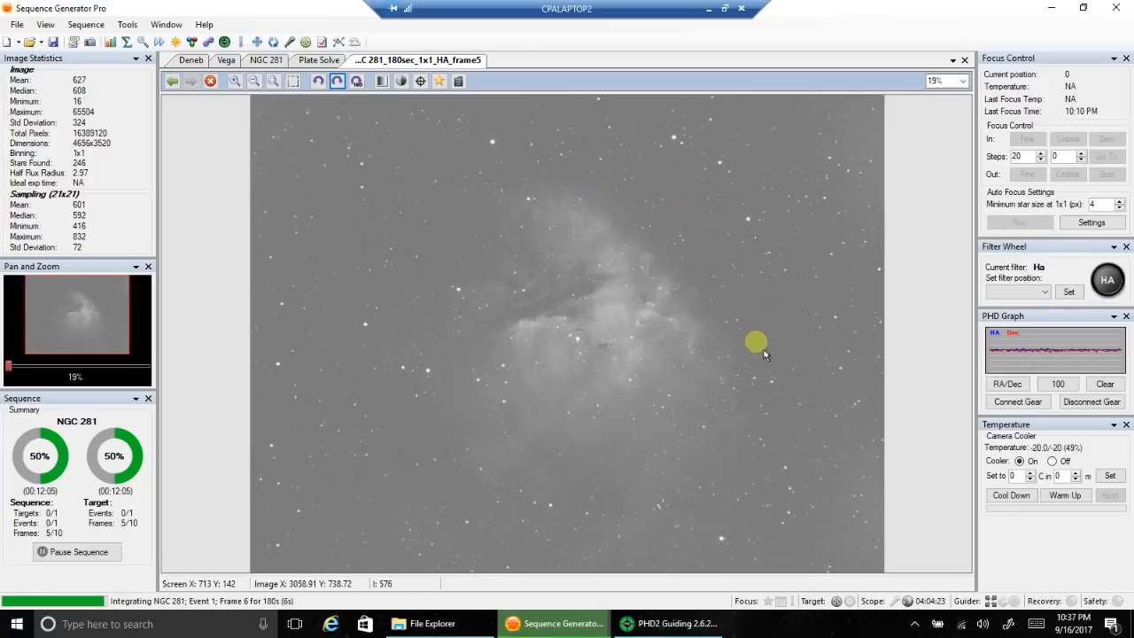
pyautogui.moveTo(733, 396)
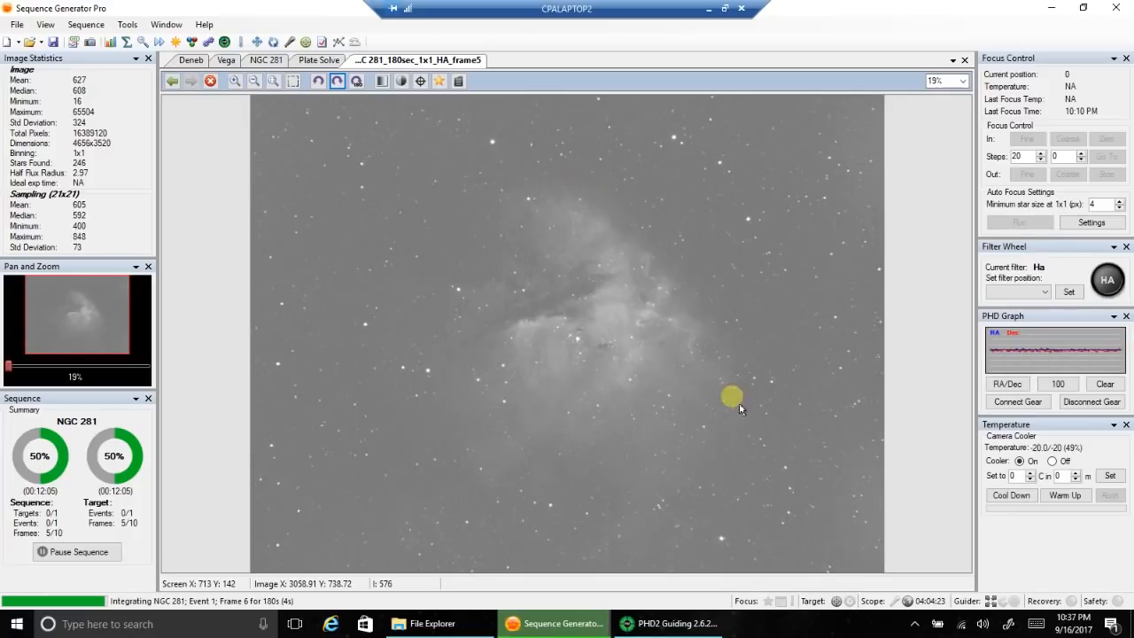
pyautogui.moveTo(577, 191)
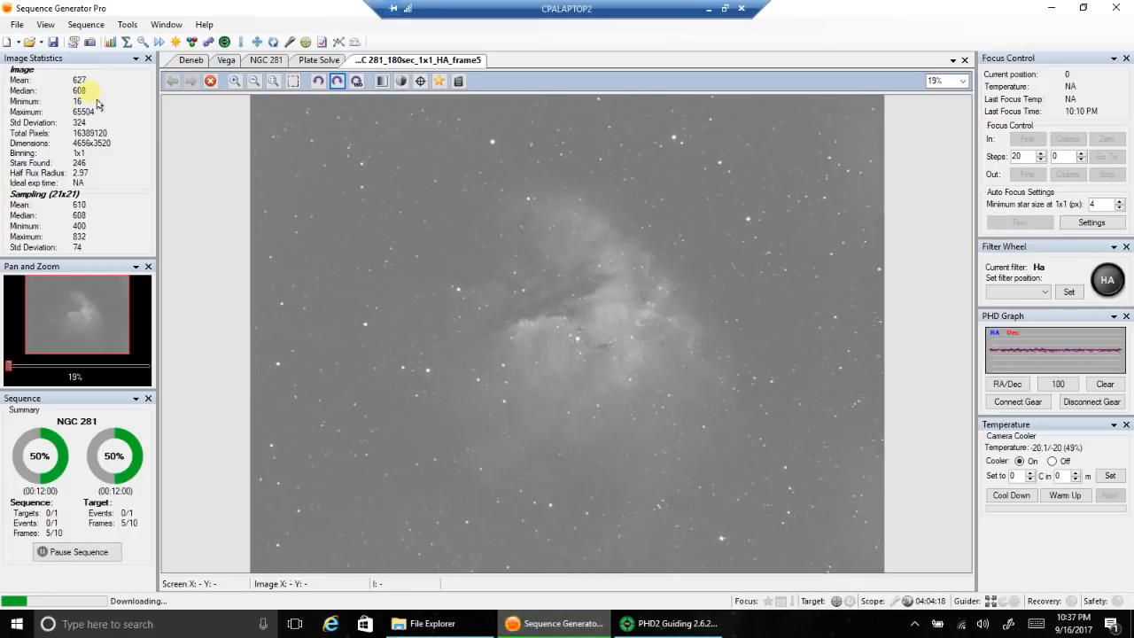
pyautogui.moveTo(80, 80)
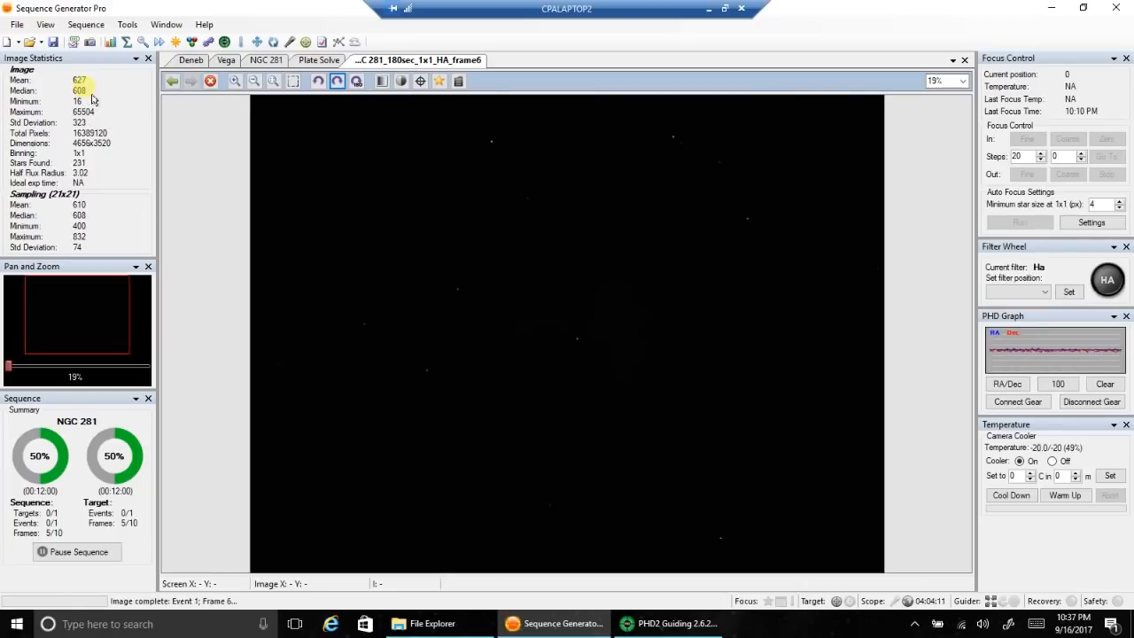
pyautogui.moveTo(79, 90)
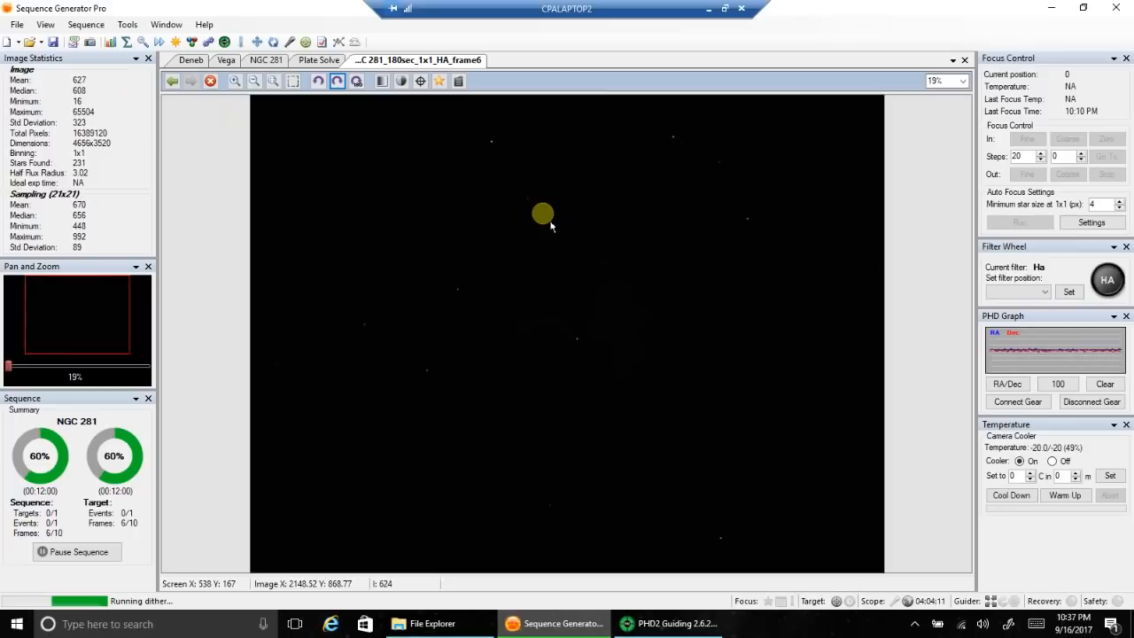
pyautogui.moveTo(595, 294)
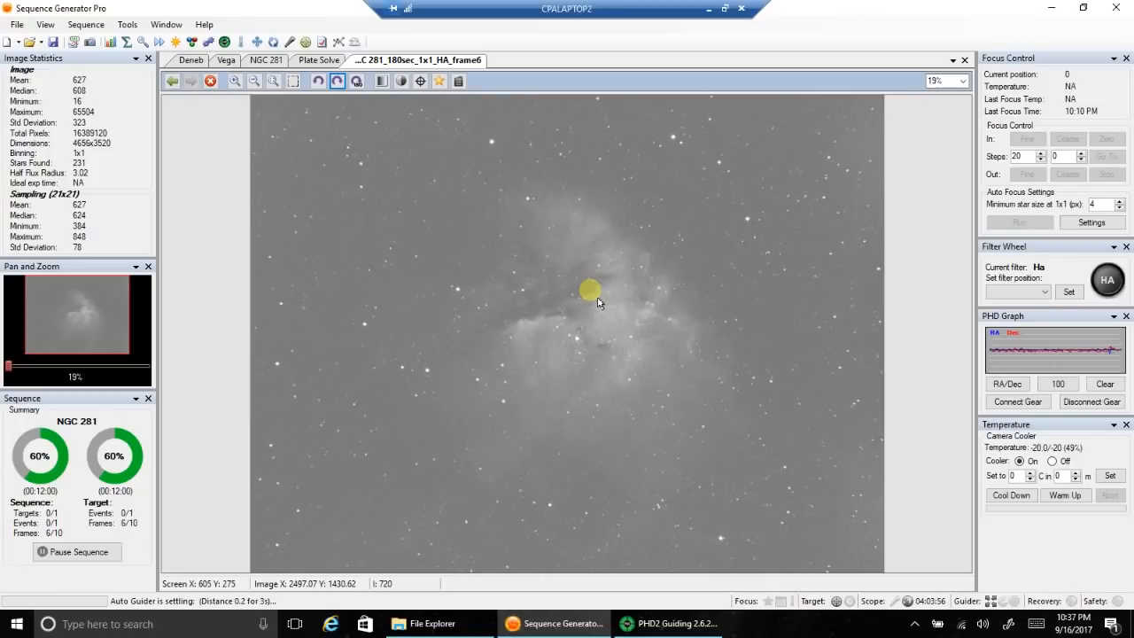
pyautogui.click(667, 623)
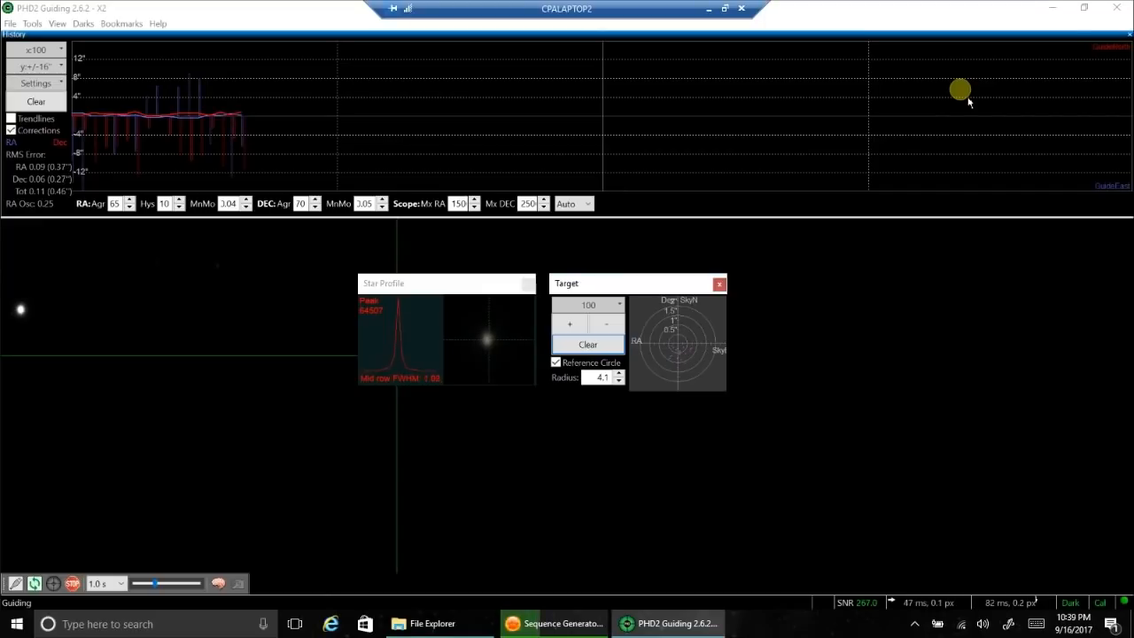
pyautogui.moveTo(88, 198)
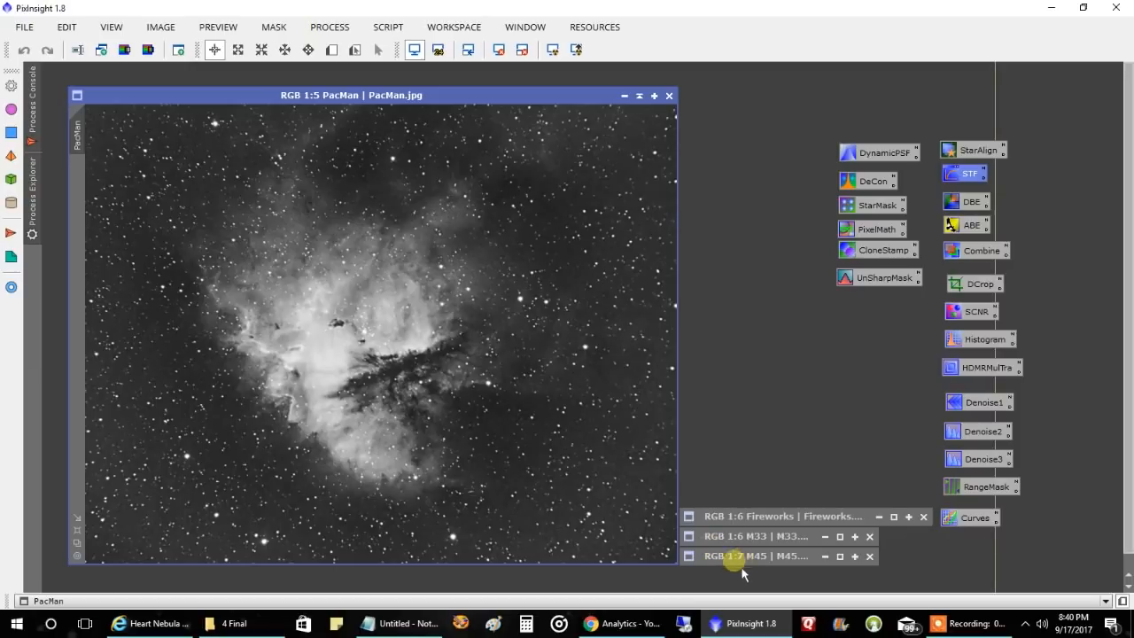
pyautogui.moveTo(446, 310)
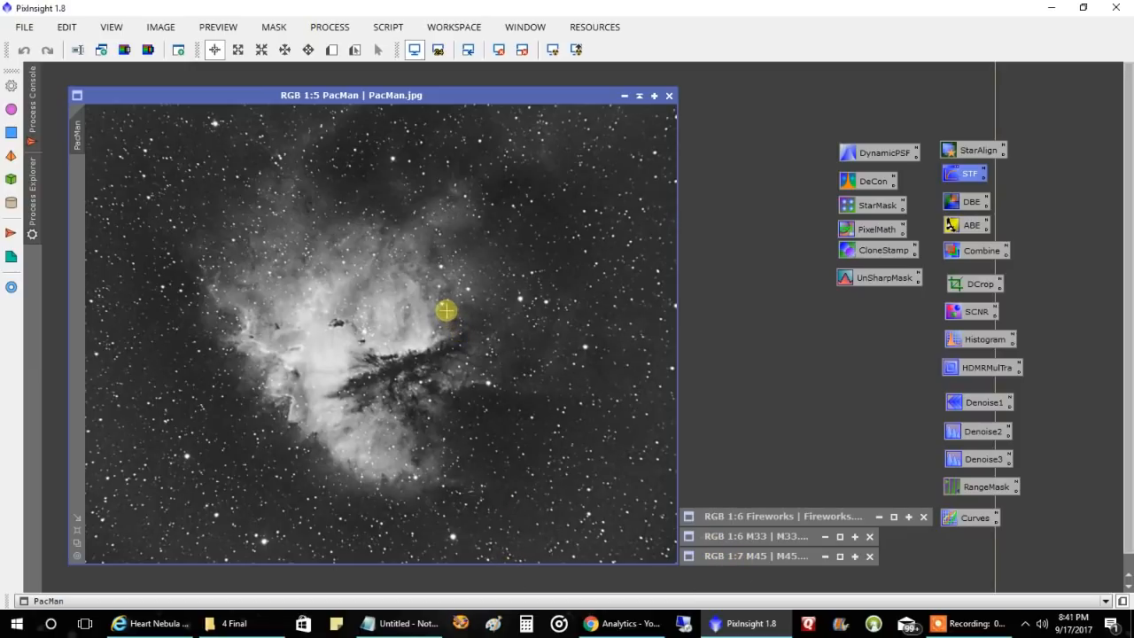
pyautogui.moveTo(400, 229)
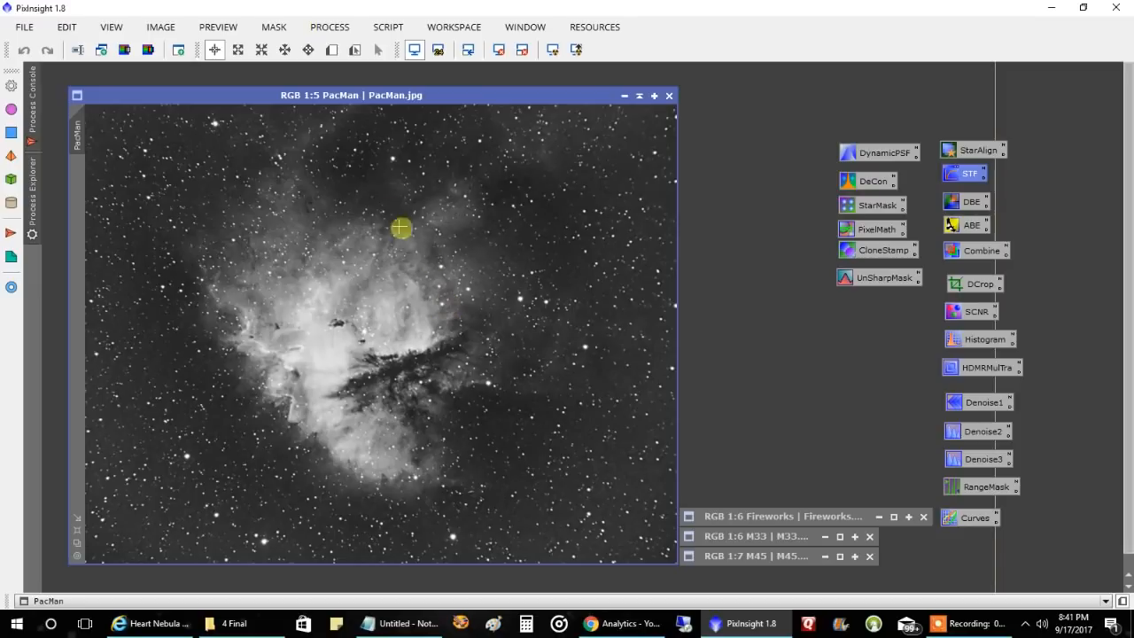
pyautogui.moveTo(326, 180)
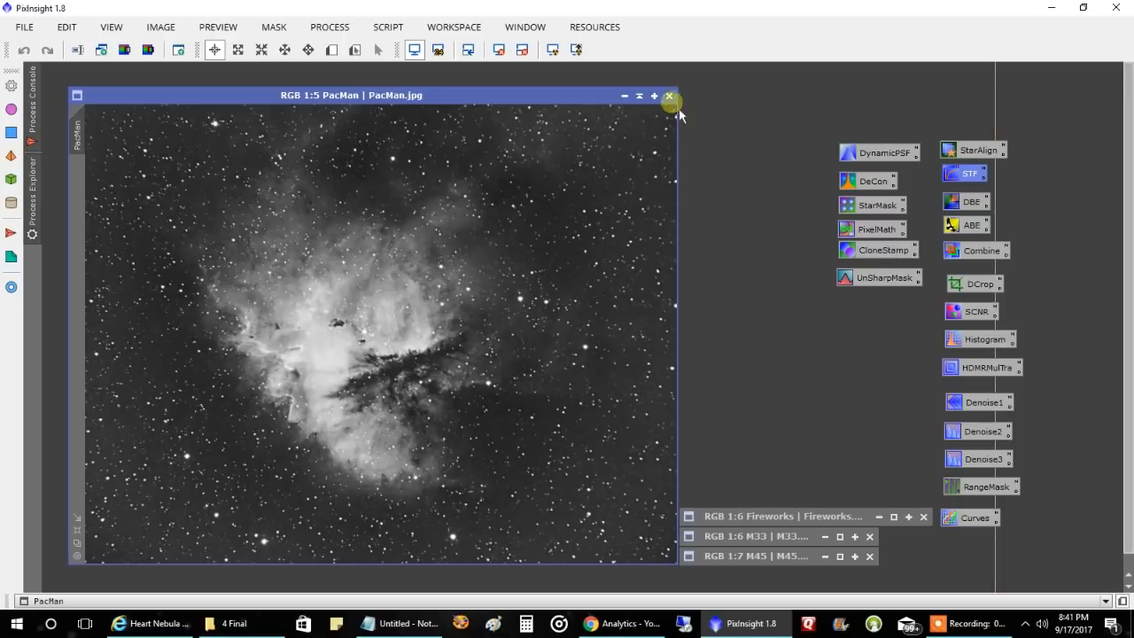
# Step: Close the reviewed PacMan.jpg image window, leaving Fireworks, M33 and M45 loaded
pyautogui.click(670, 96)
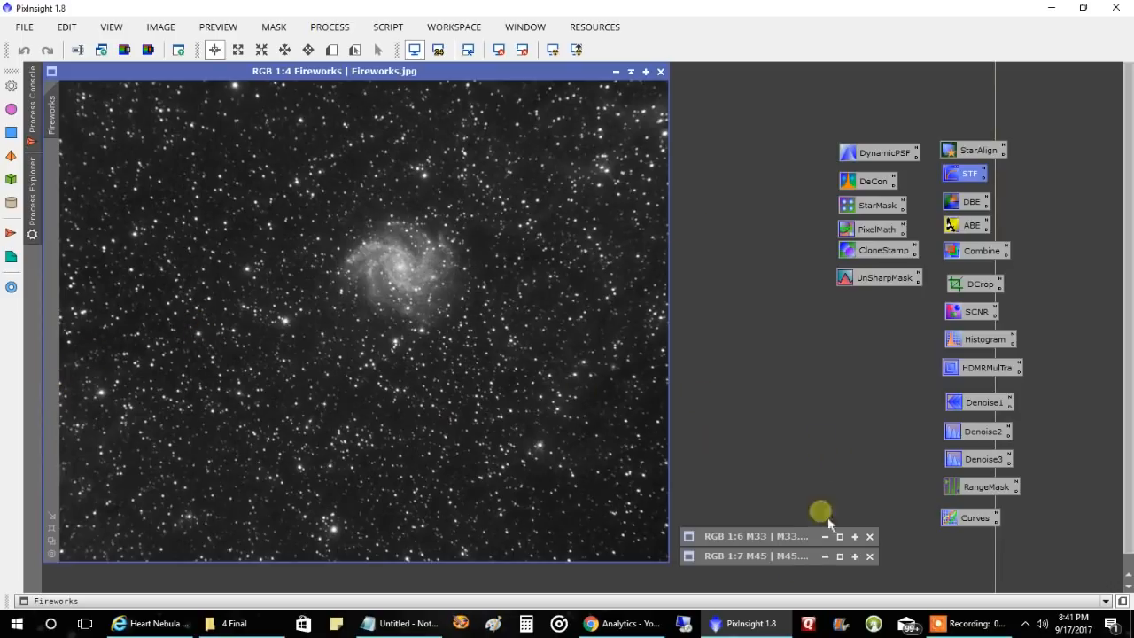
pyautogui.moveTo(560, 241)
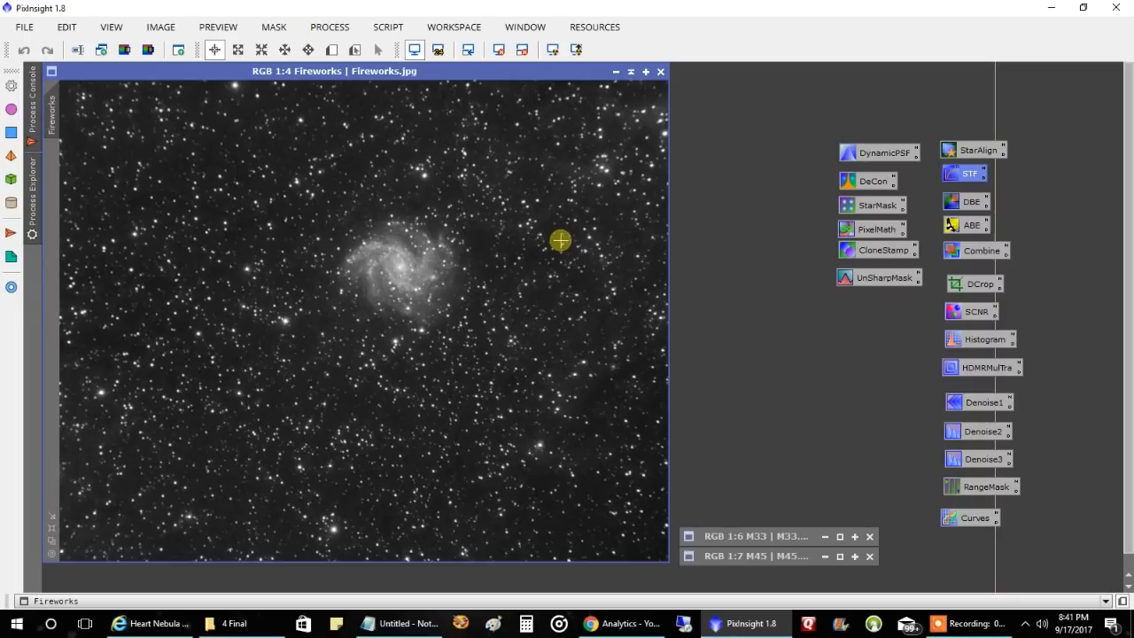
pyautogui.moveTo(395, 248)
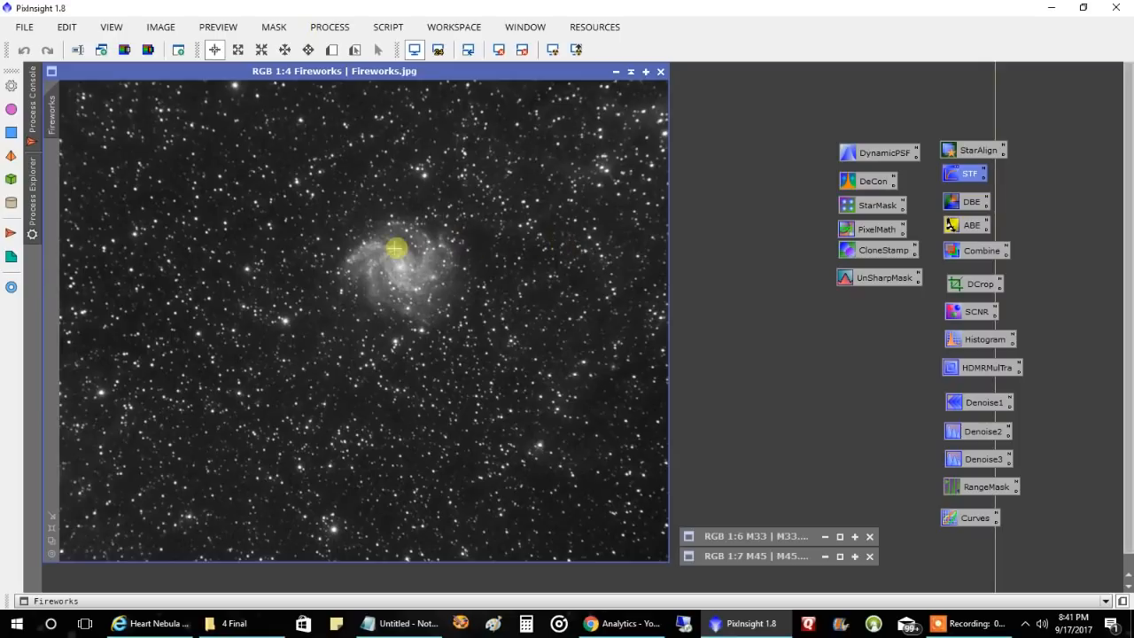
pyautogui.moveTo(347, 252)
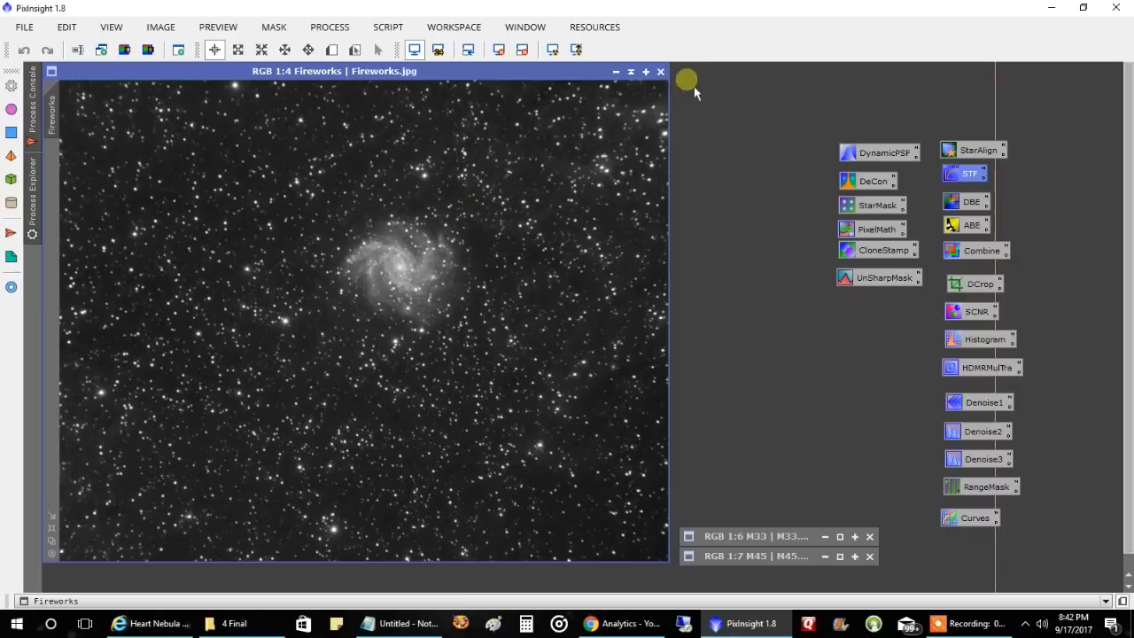
# Step: Close the reviewed Fireworks.jpg galaxy image, leaving M33 displayed and M45 loaded
pyautogui.click(754, 535)
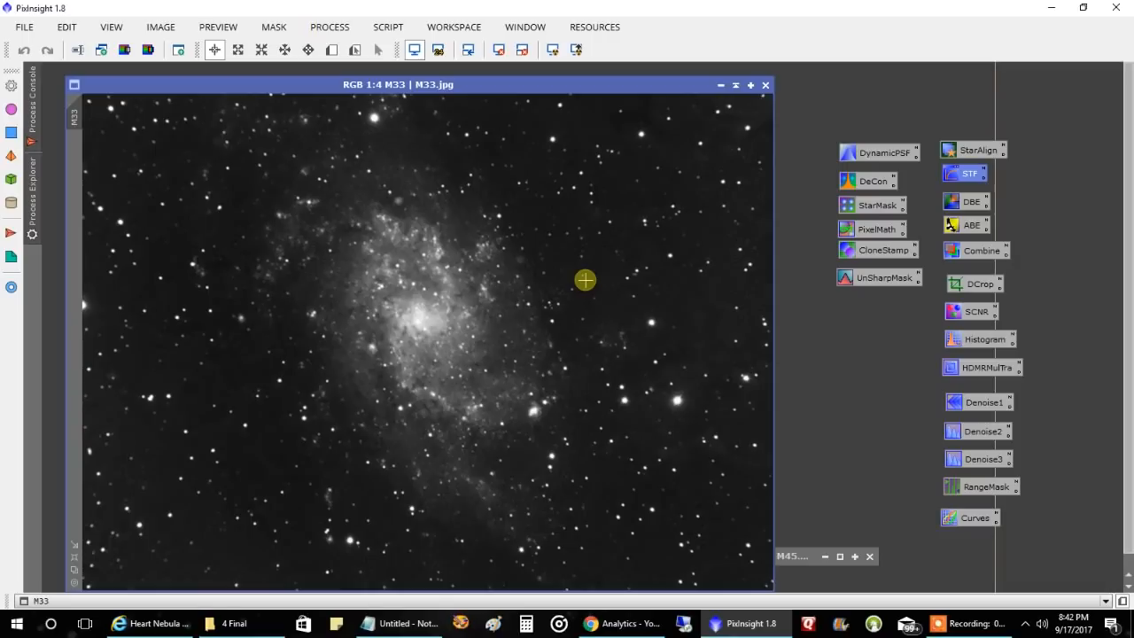
pyautogui.moveTo(563, 209)
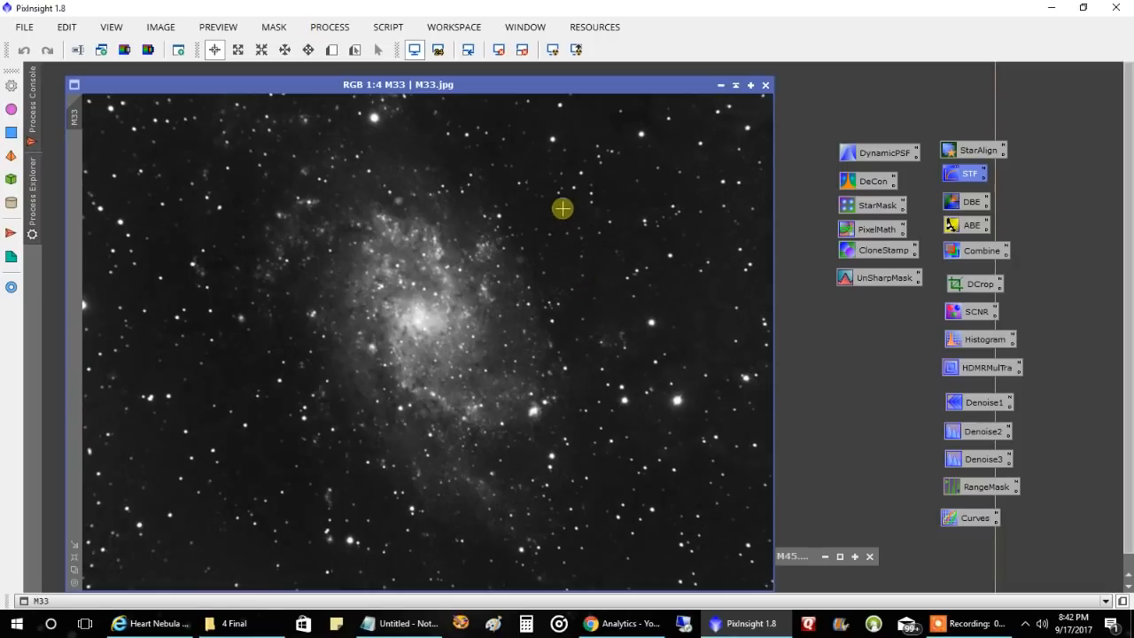
pyautogui.moveTo(187, 372)
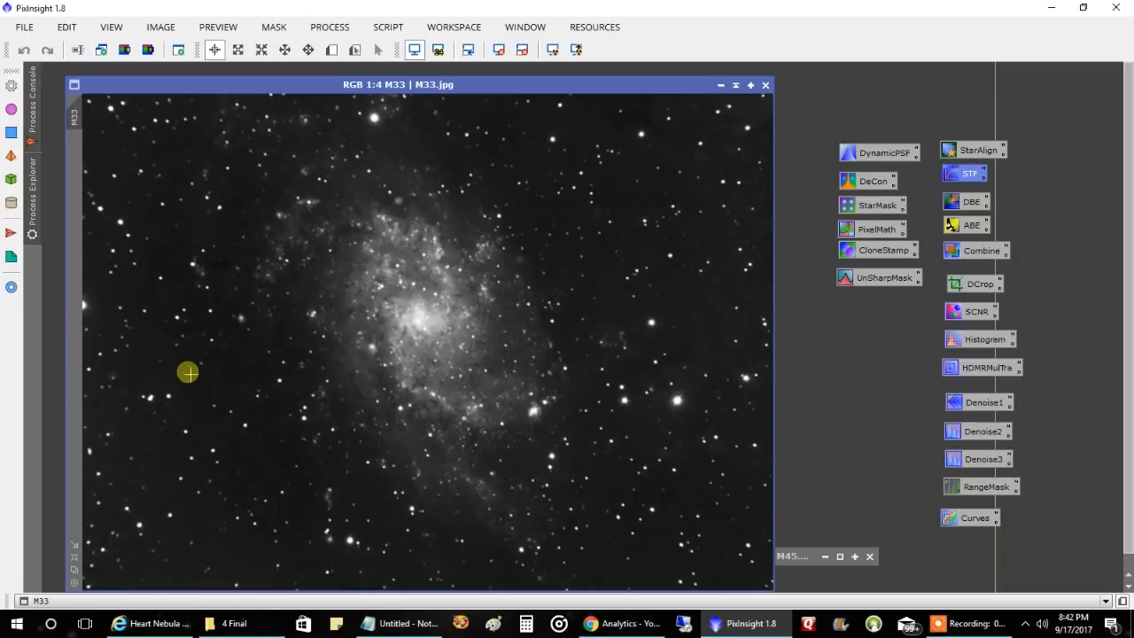
pyautogui.moveTo(212, 346)
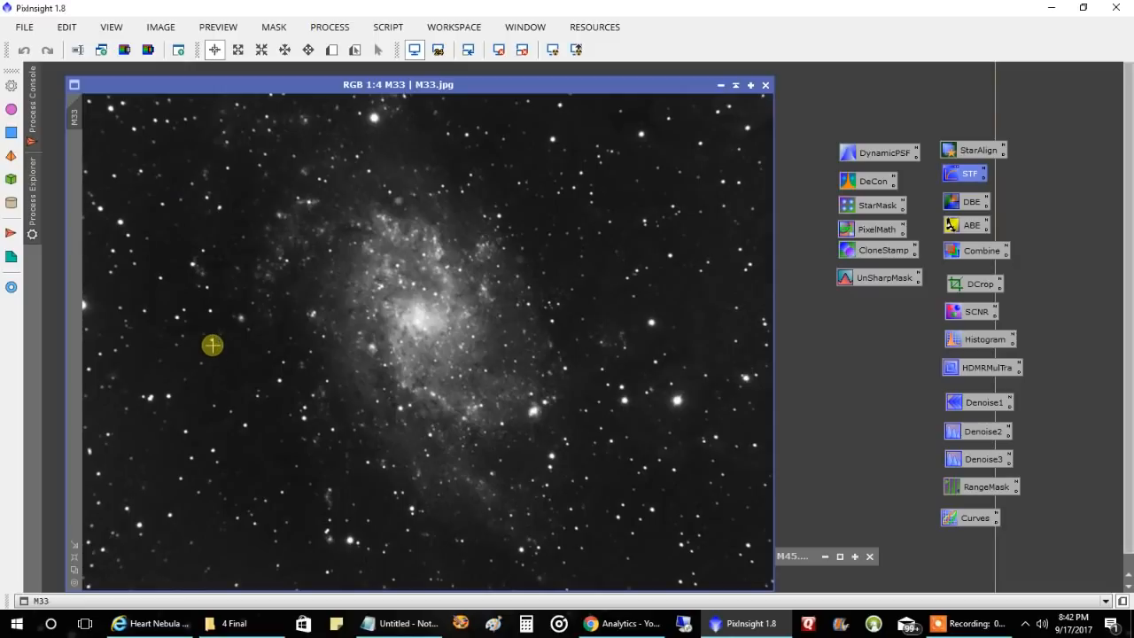
pyautogui.moveTo(216, 340)
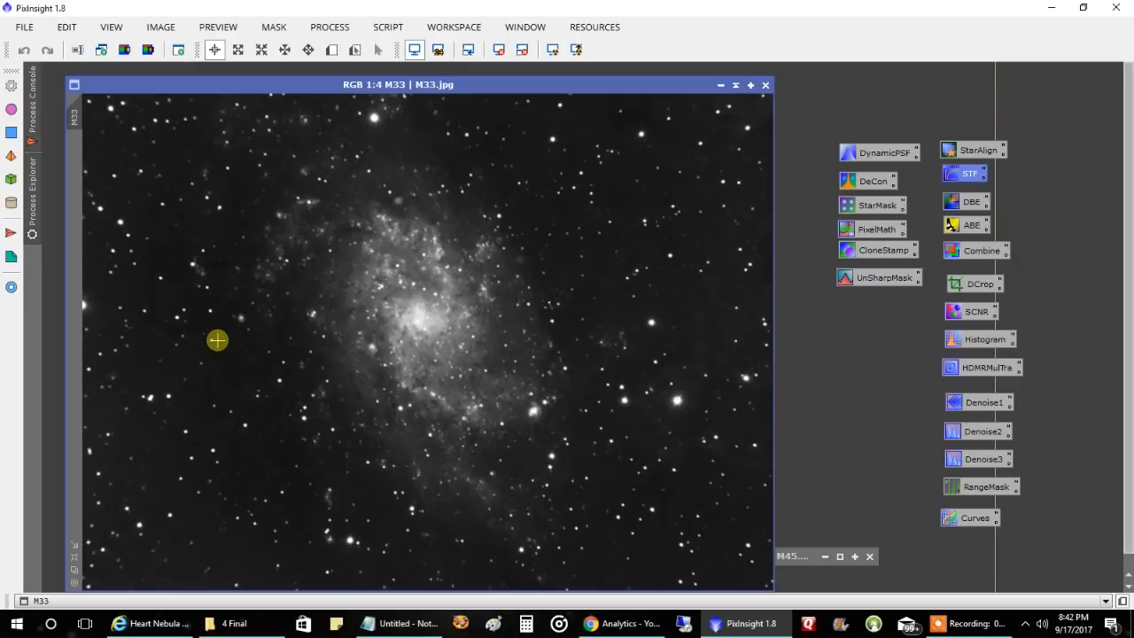
pyautogui.moveTo(220, 333)
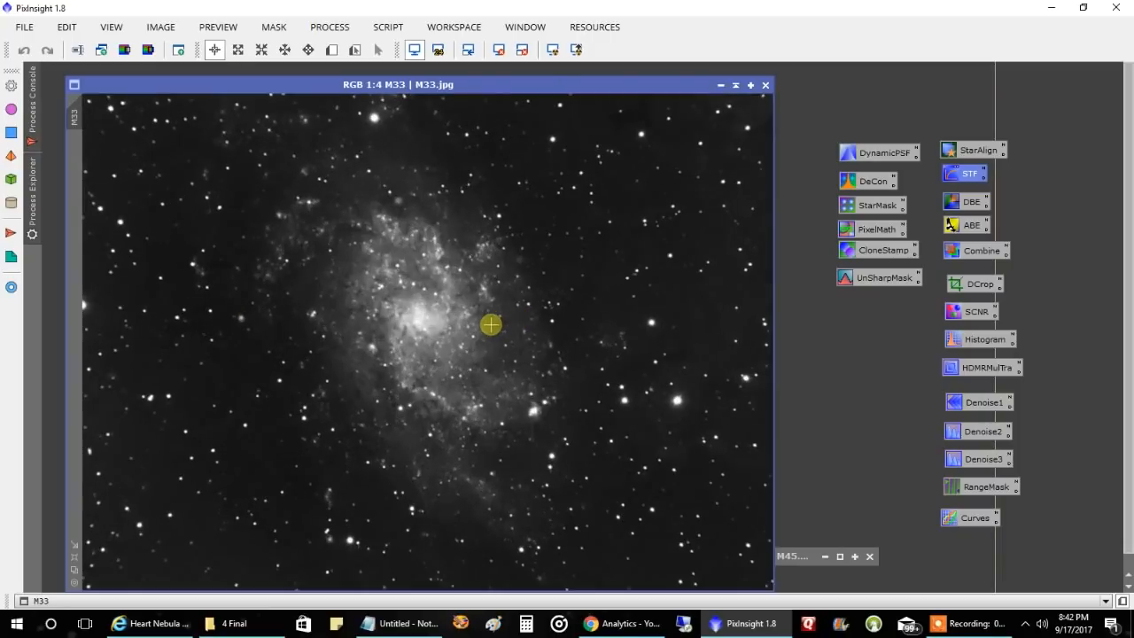
pyautogui.moveTo(365, 471)
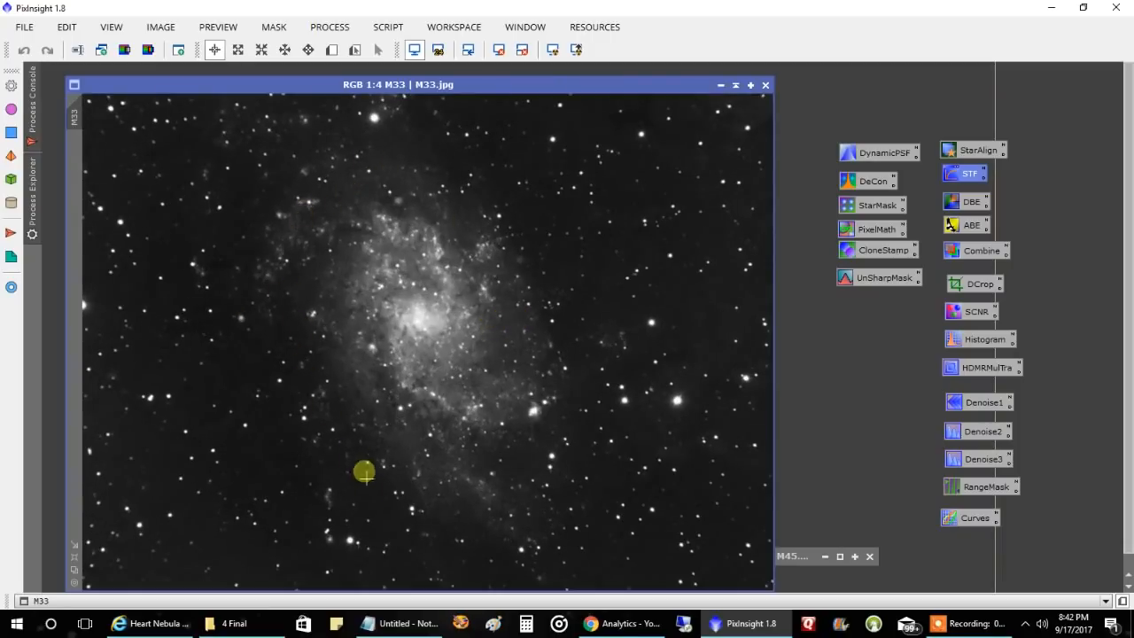
pyautogui.moveTo(419, 490)
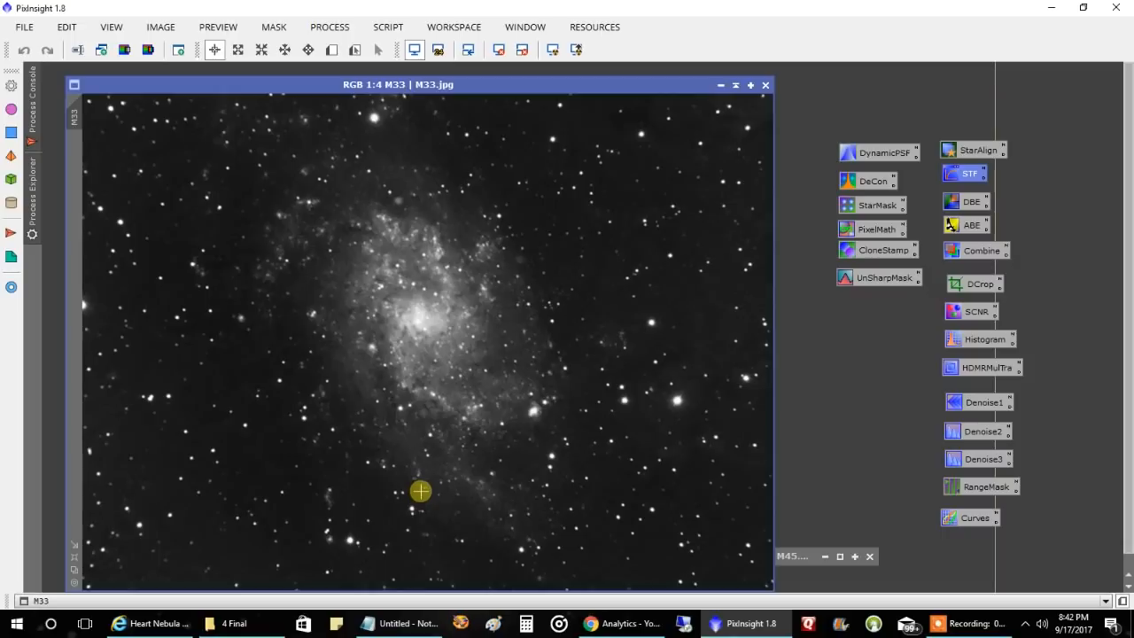
pyautogui.moveTo(520, 439)
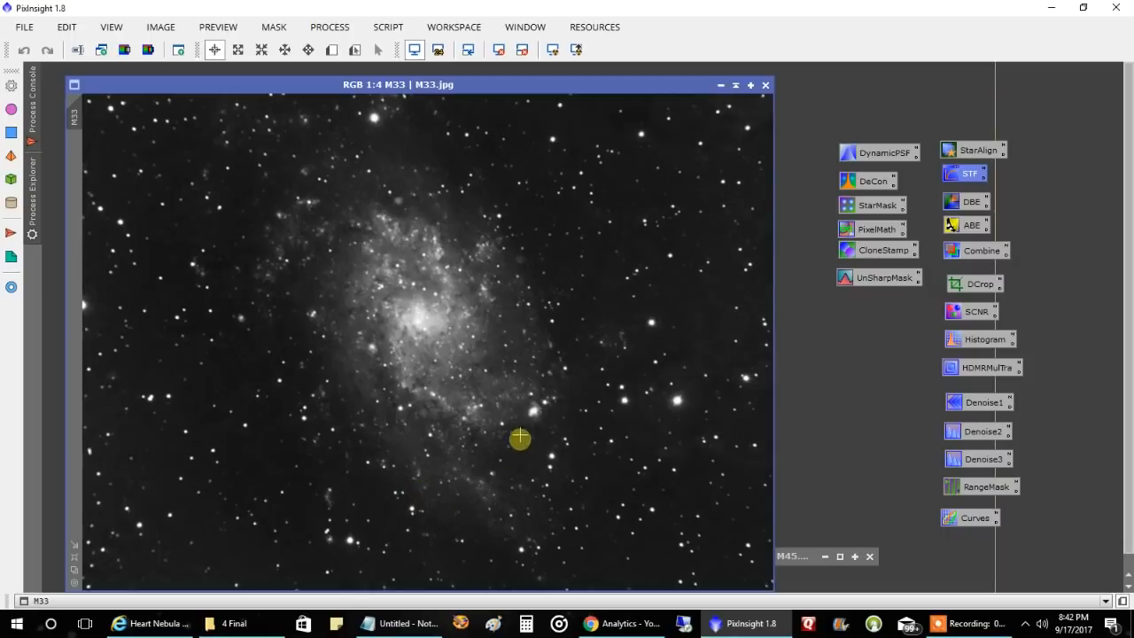
pyautogui.moveTo(404, 244)
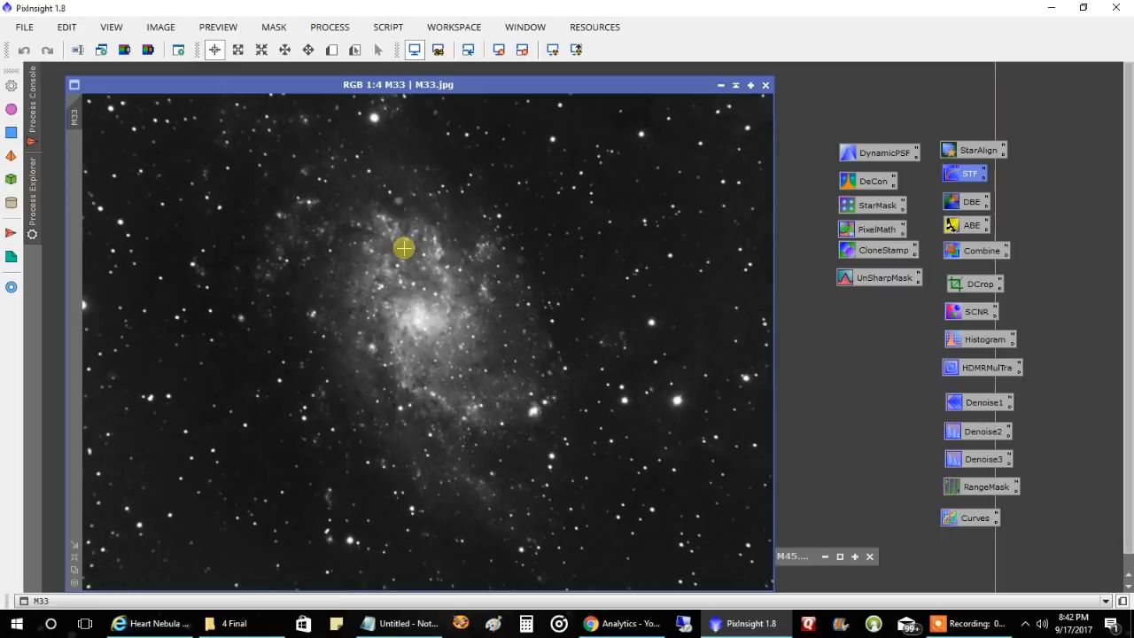
pyautogui.moveTo(690, 173)
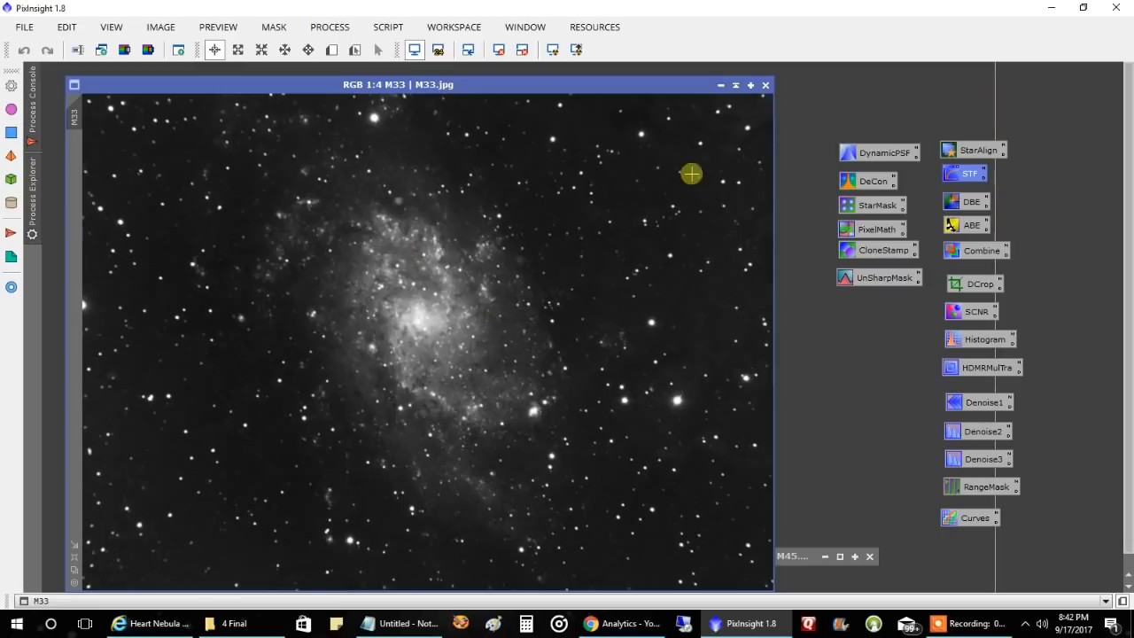
pyautogui.click(853, 556)
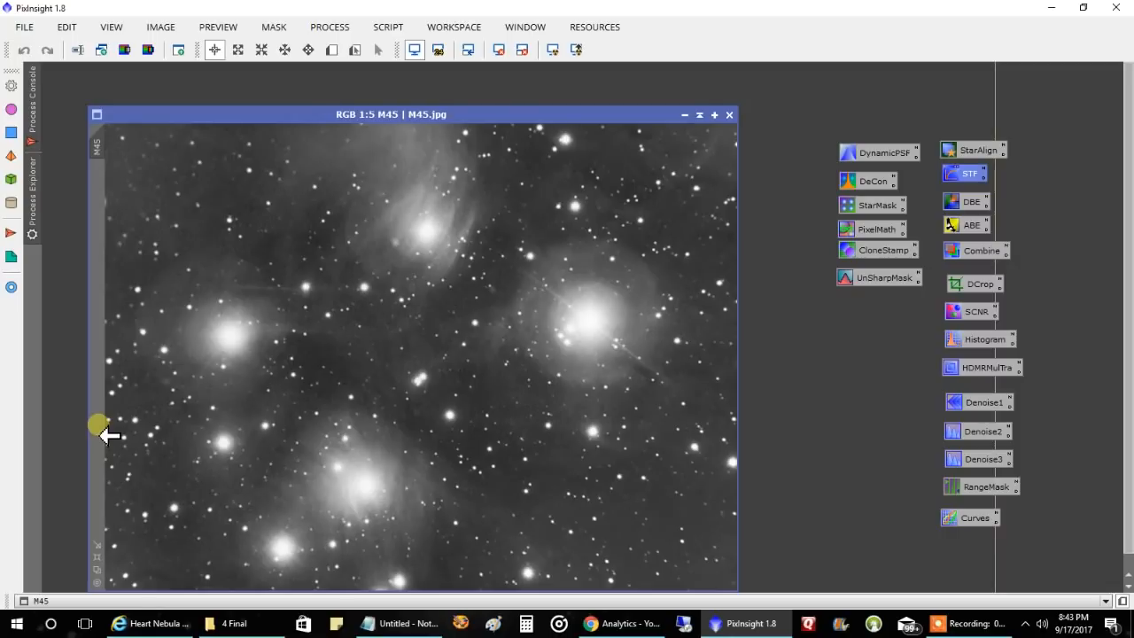
pyautogui.moveTo(387, 154)
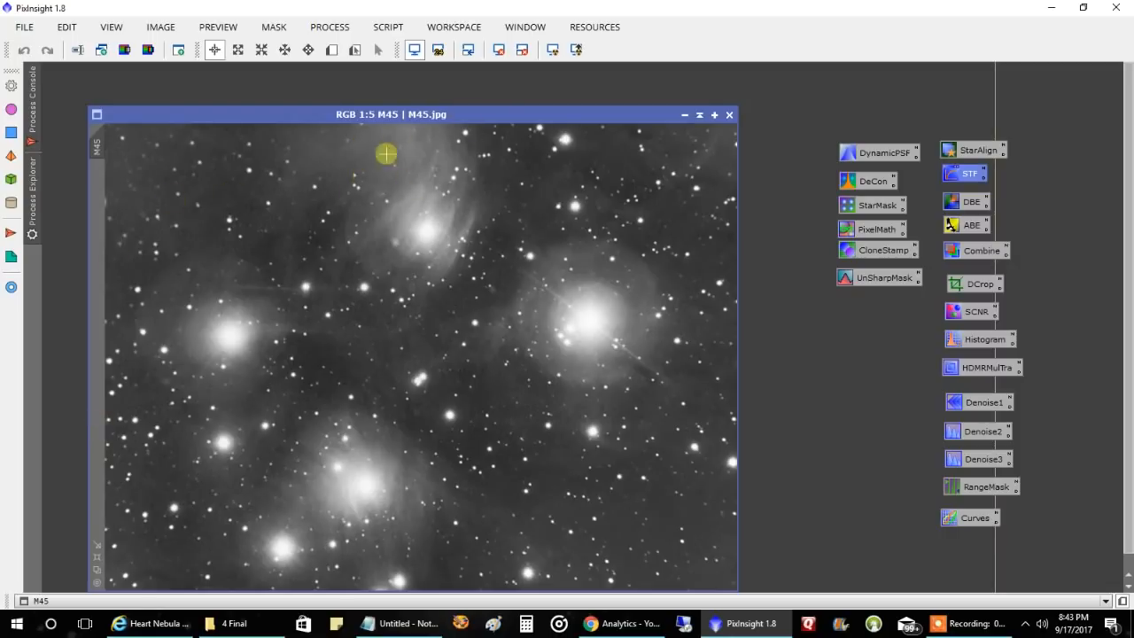
pyautogui.moveTo(549, 389)
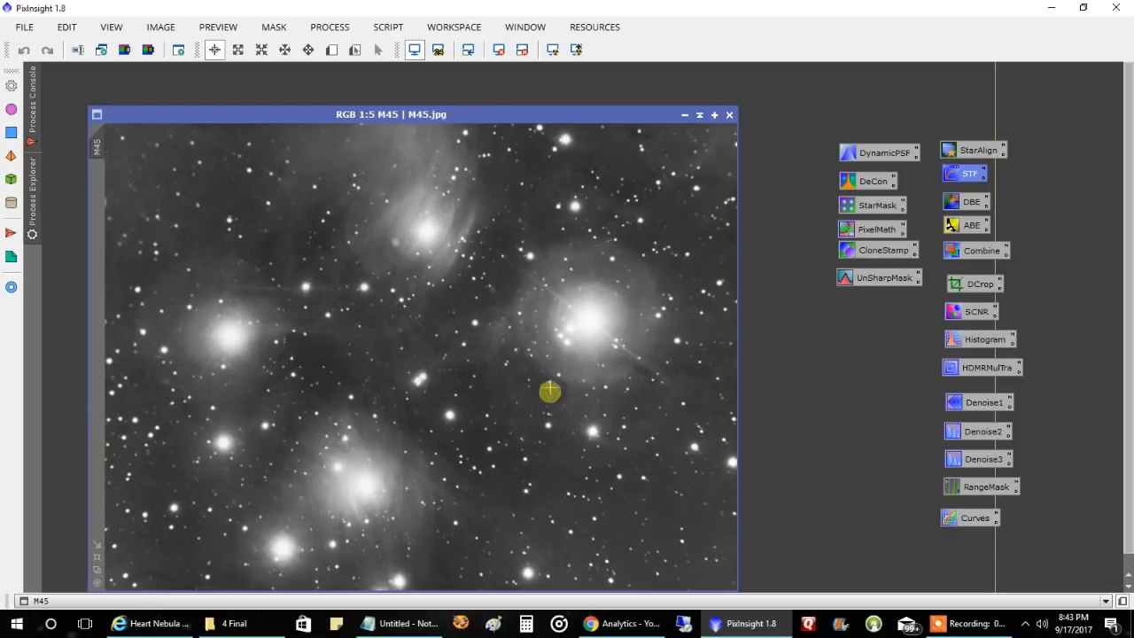
pyautogui.moveTo(620, 256)
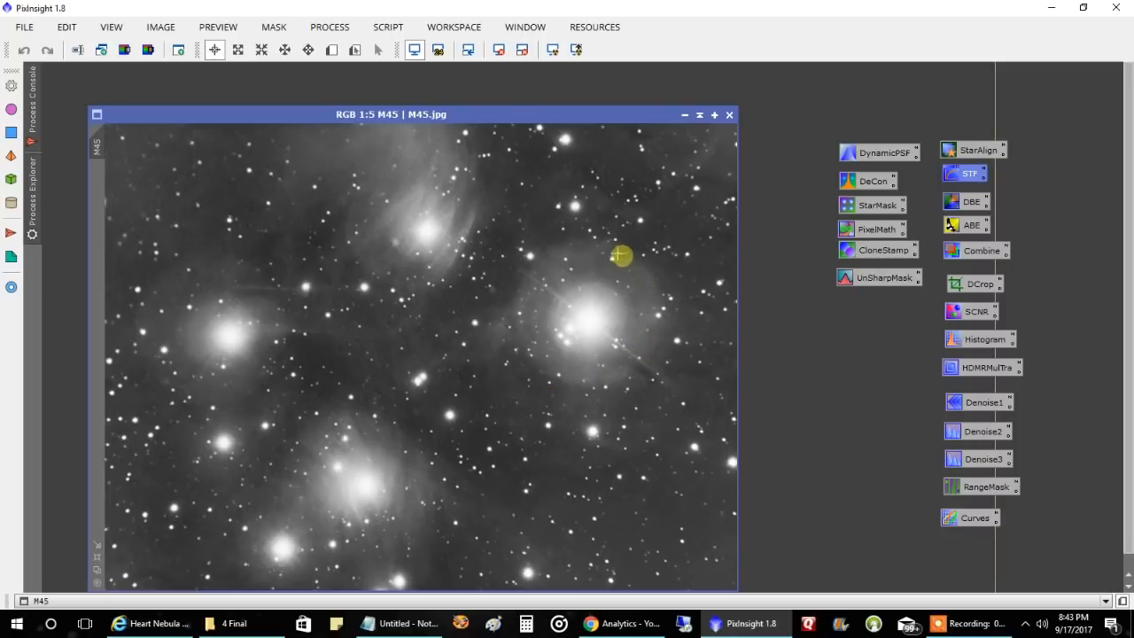
pyautogui.moveTo(648, 277)
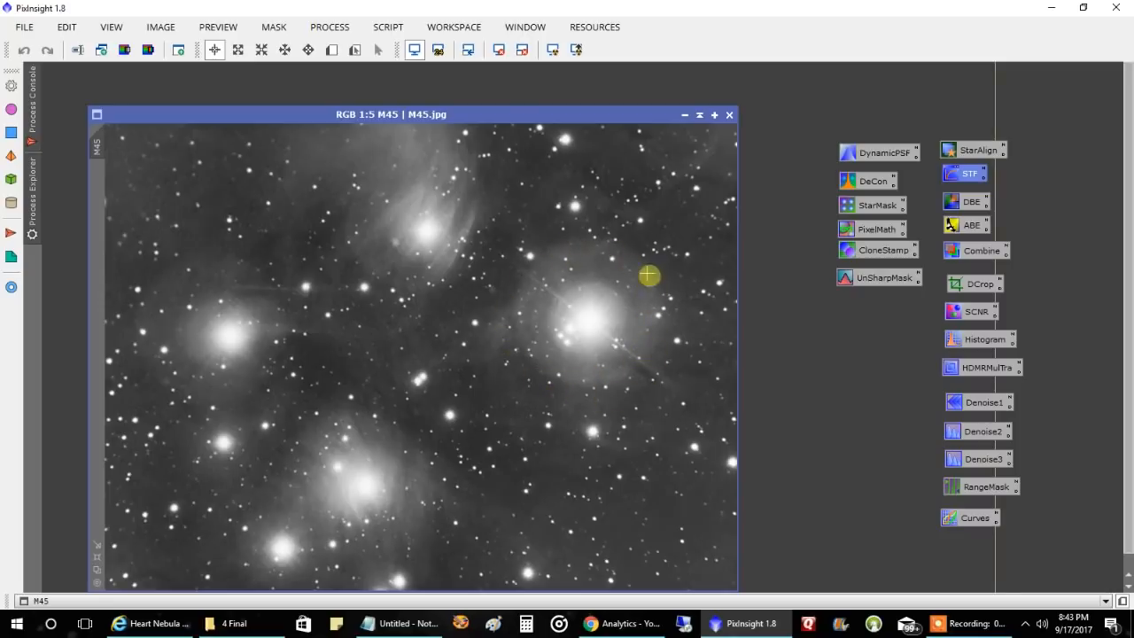
pyautogui.moveTo(281, 503)
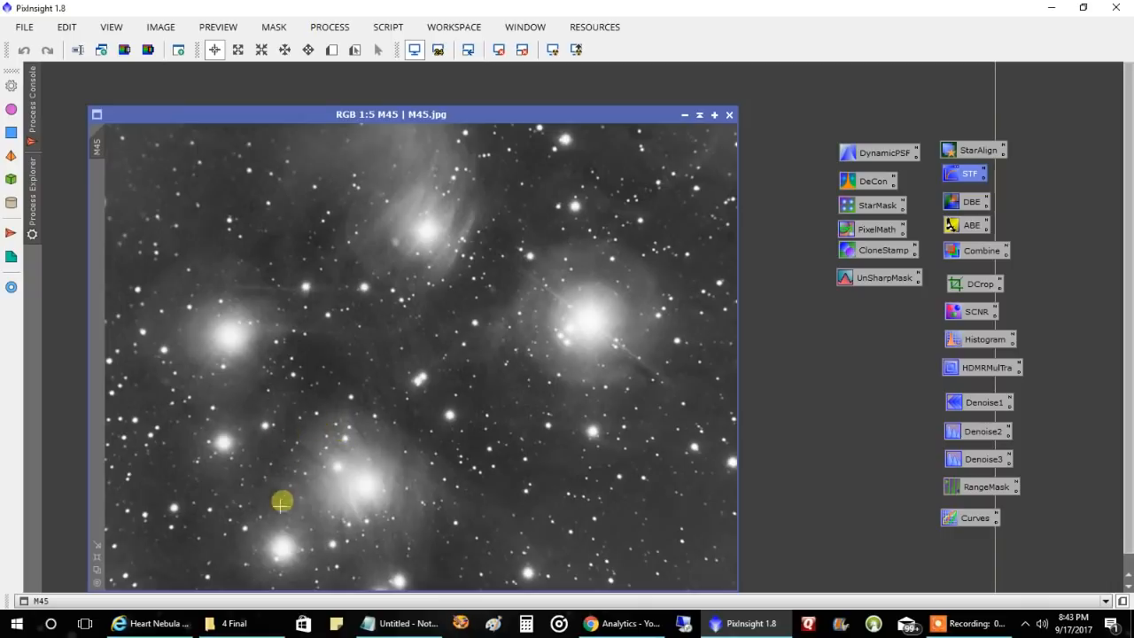
pyautogui.moveTo(234, 266)
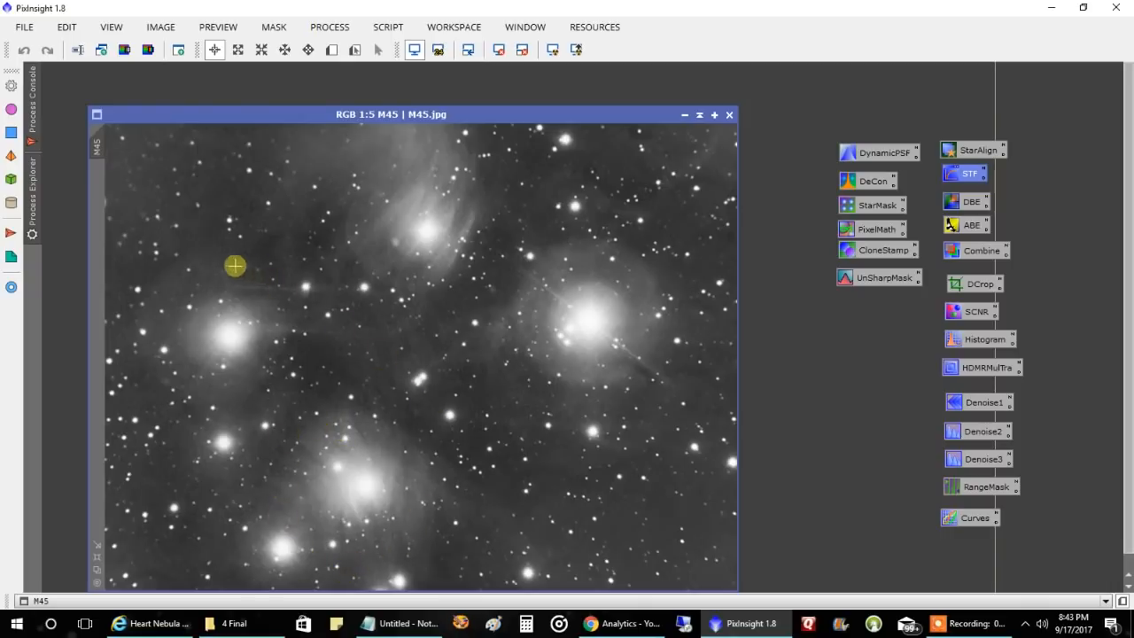
pyautogui.moveTo(354, 270)
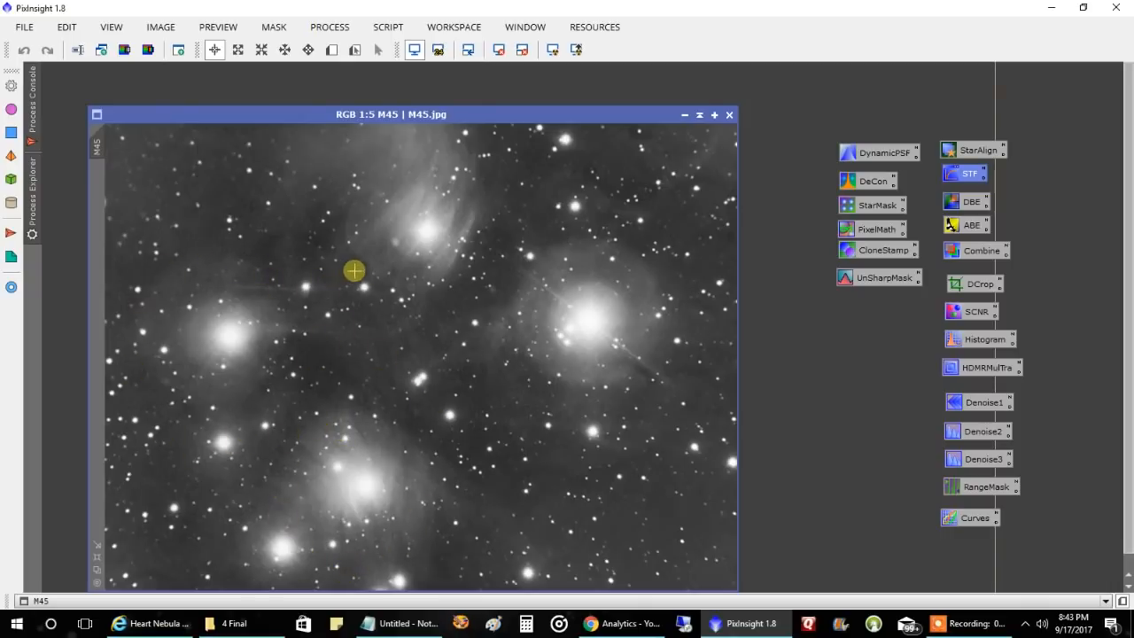
pyautogui.moveTo(443, 269)
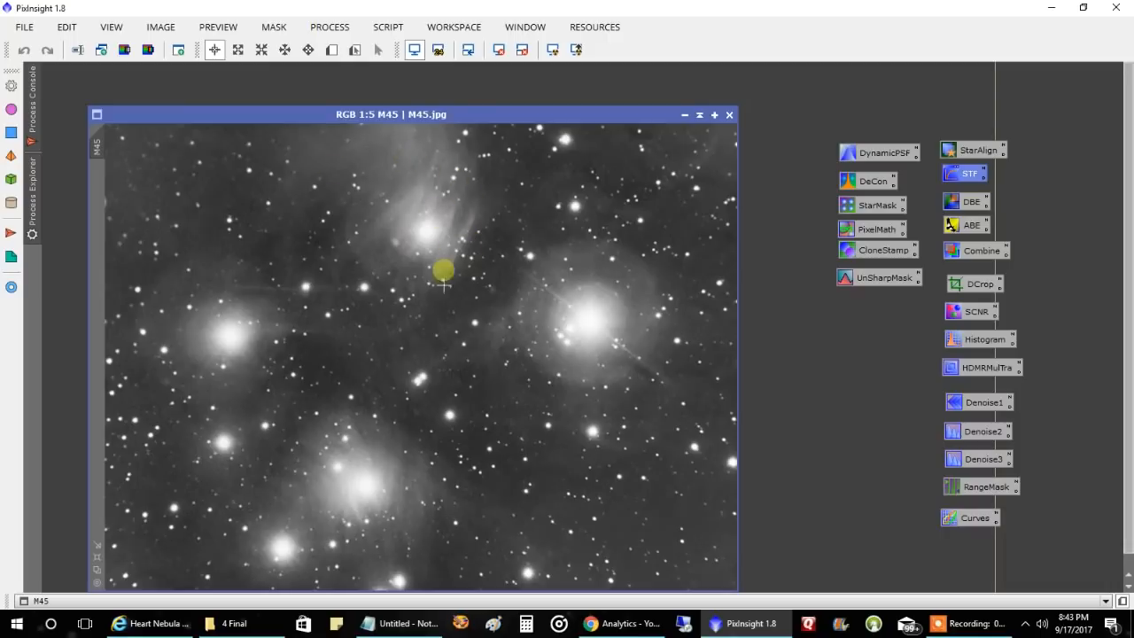
pyautogui.moveTo(468, 421)
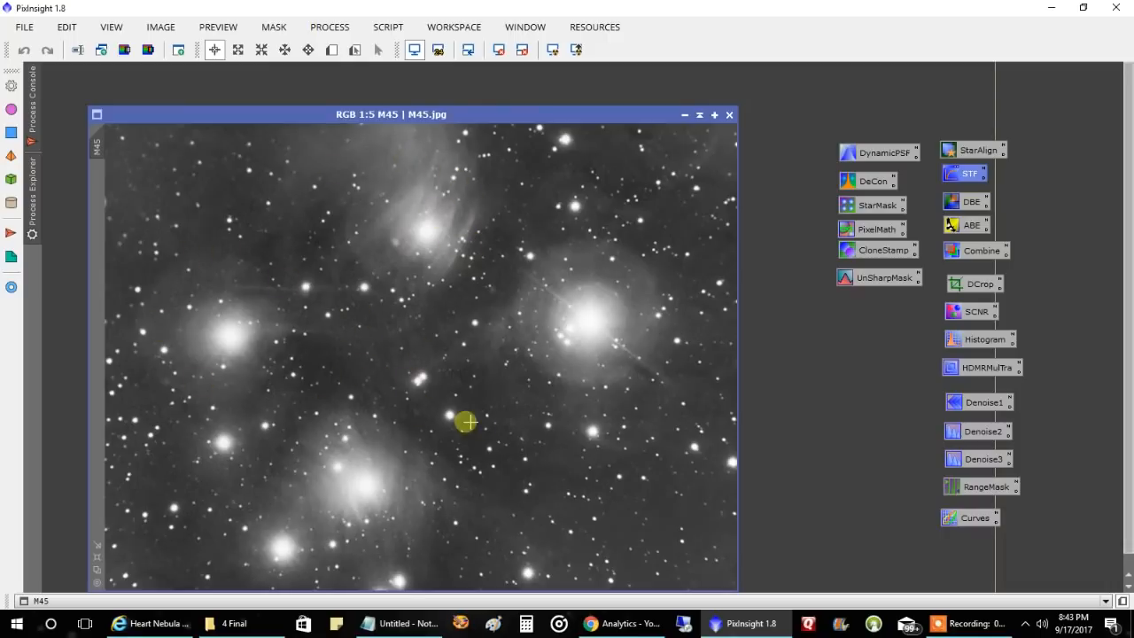
pyautogui.moveTo(627, 502)
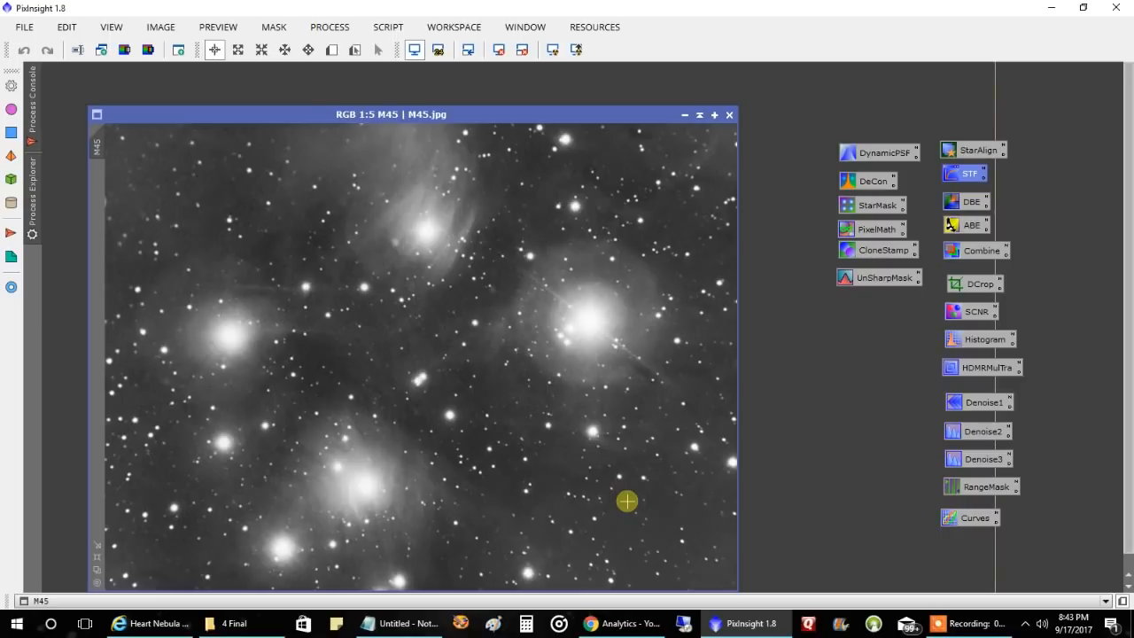
pyautogui.moveTo(528, 131)
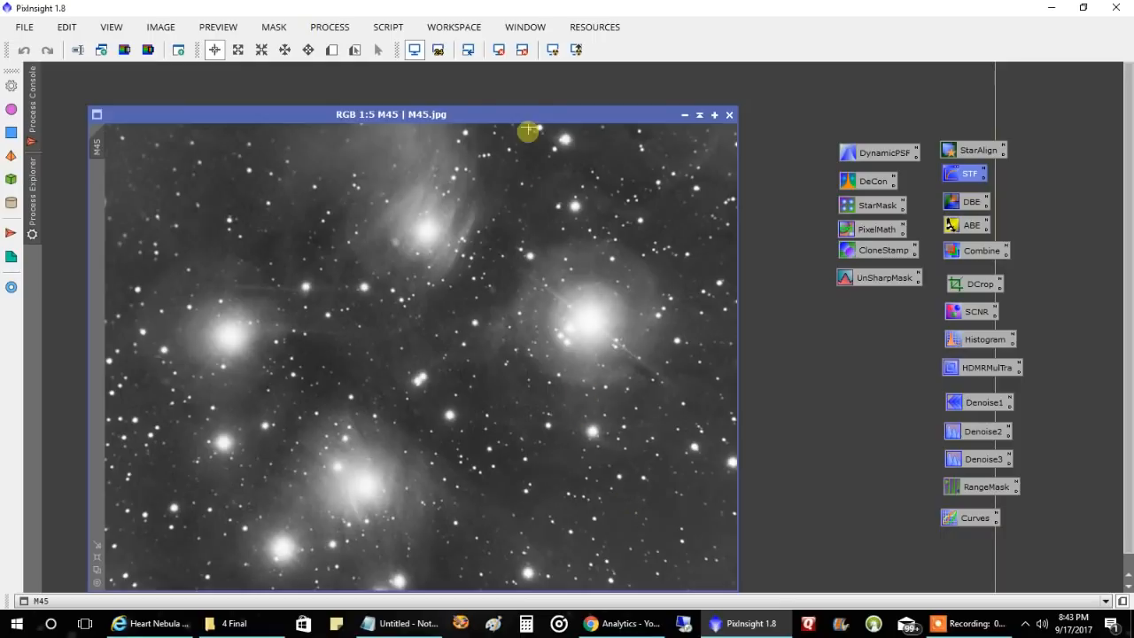
# Step: Drag the M45 Pleiades image window slightly higher on the workspace
pyautogui.moveTo(528, 131); pyautogui.dragTo(512, 96)
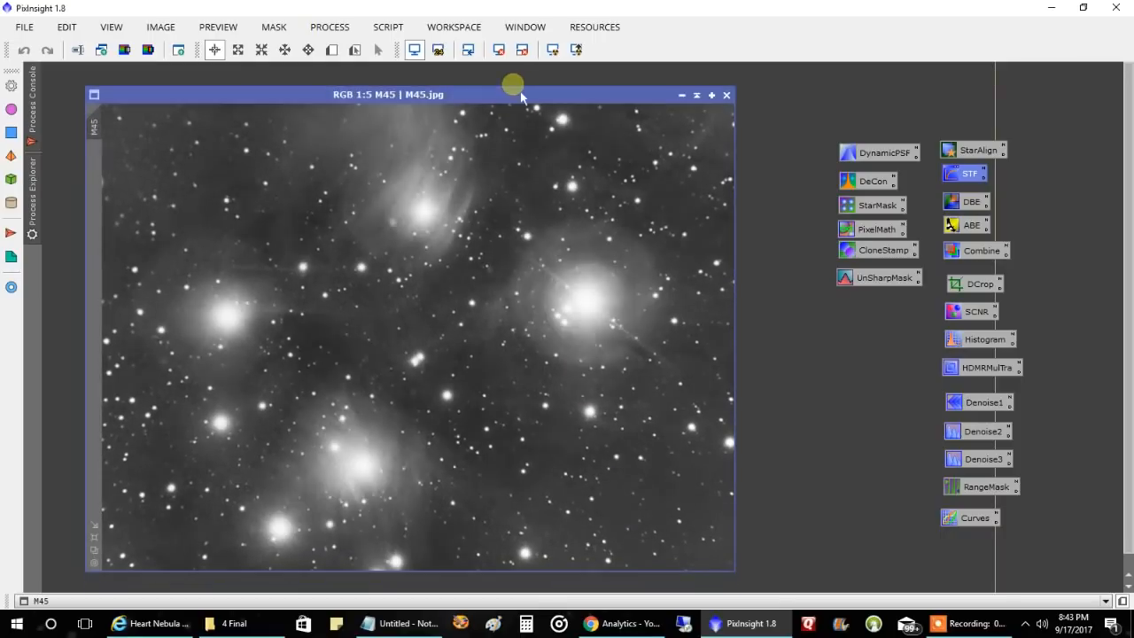